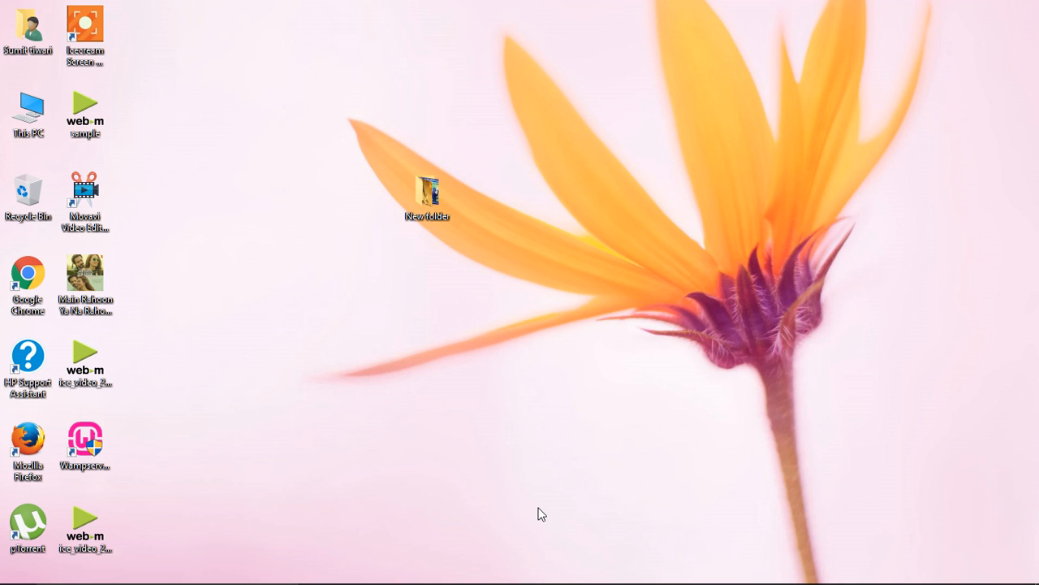
mouse_move(208, 536)
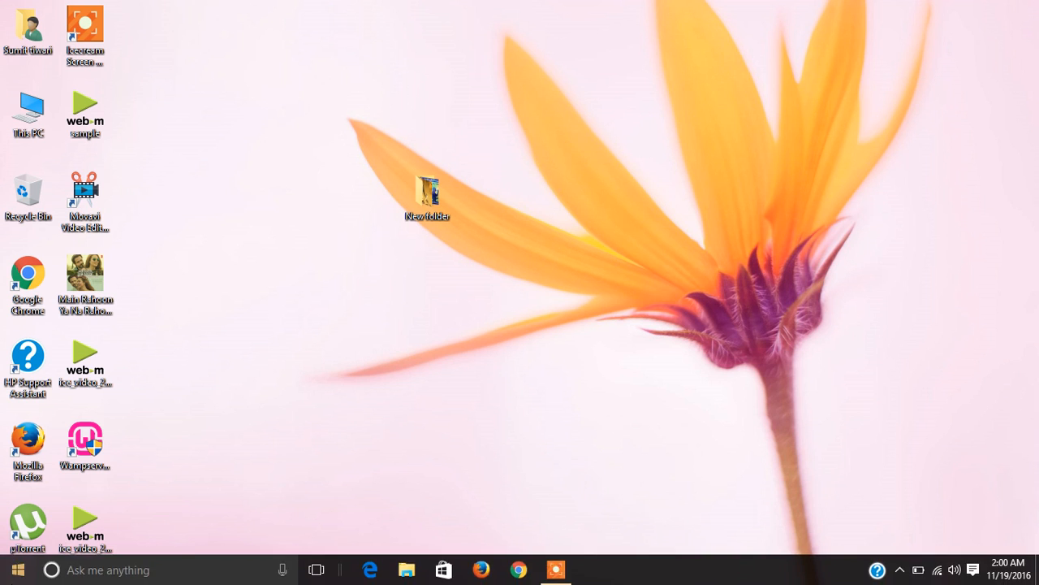
Bring up the Windows Start menu with its app list and live tiles.
click(16, 569)
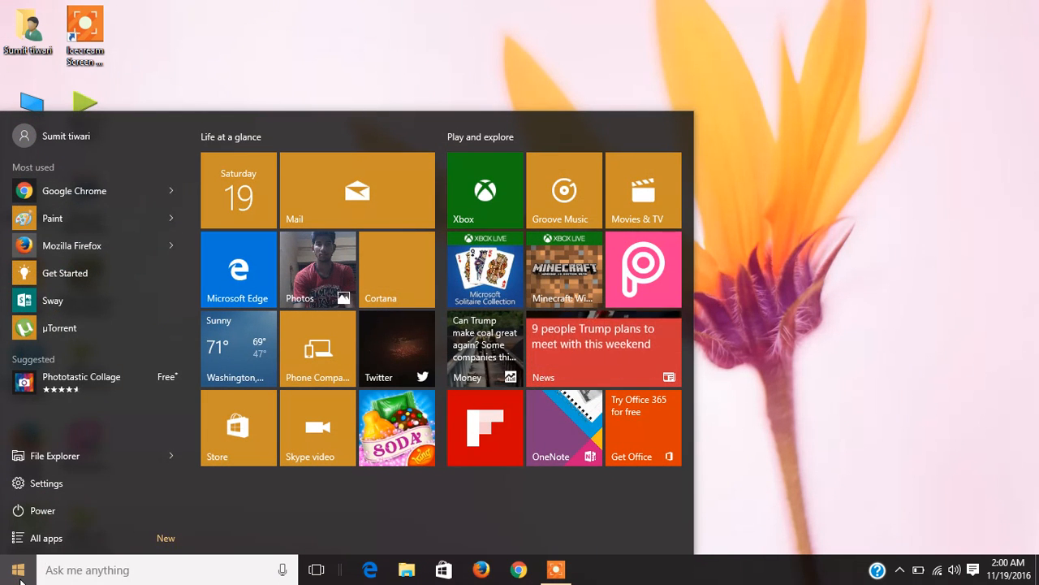
Launch Sway from the Most used list and reveal the featured Sways on its home page.
click(52, 299)
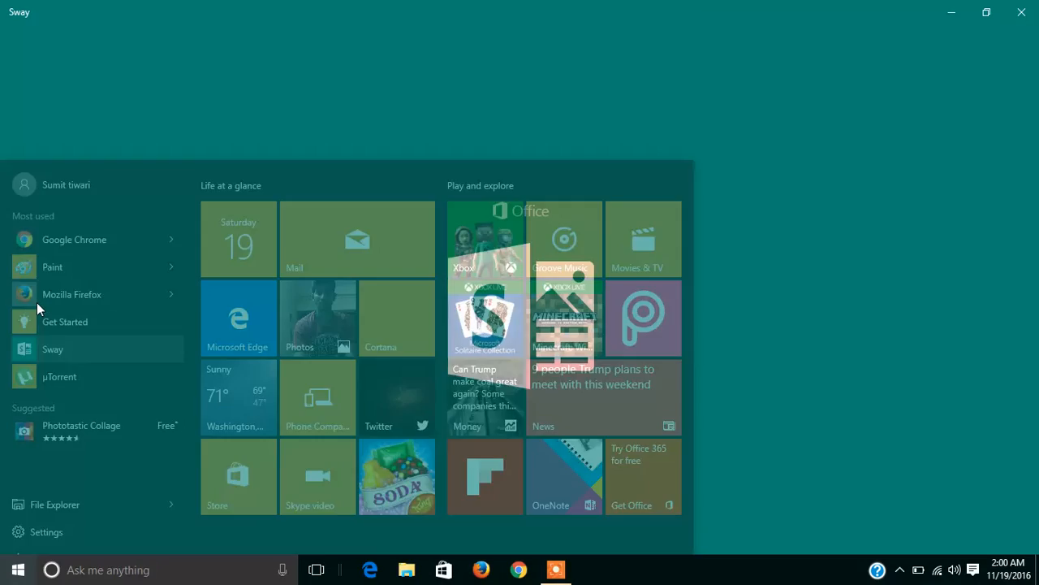
click(52, 349)
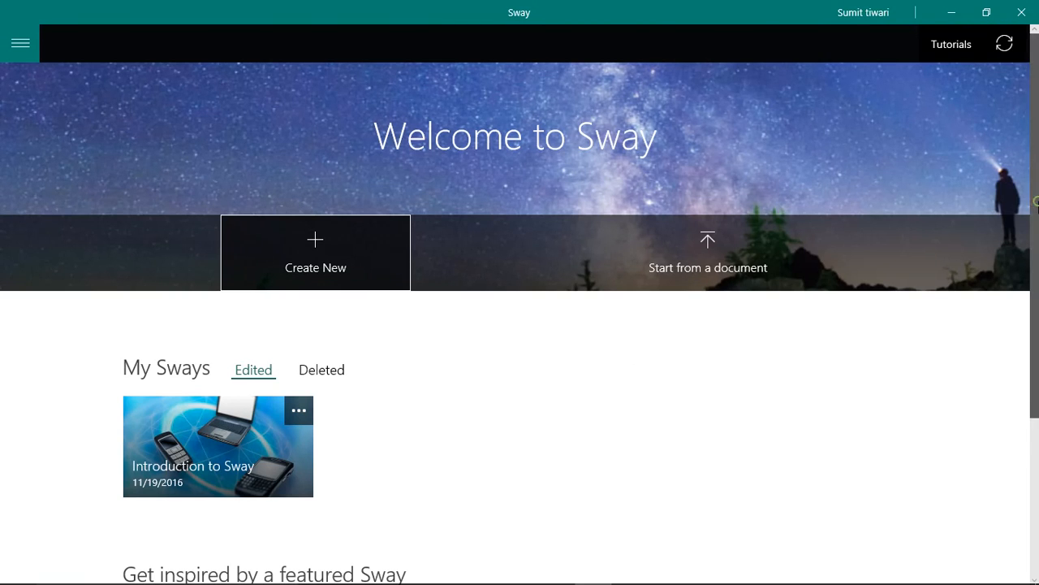
scroll(down, 3)
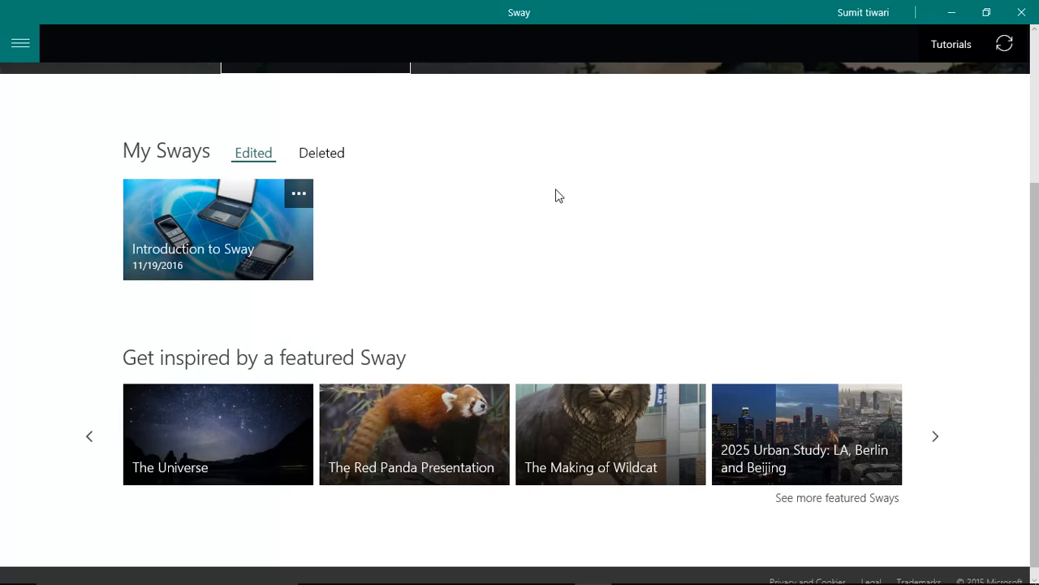
mouse_move(257, 415)
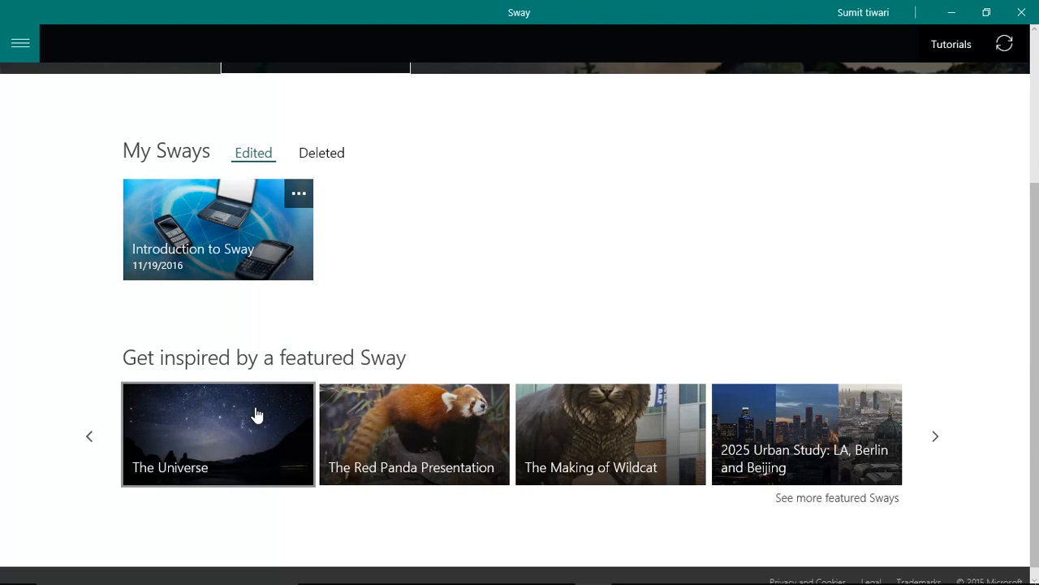
mouse_move(256, 416)
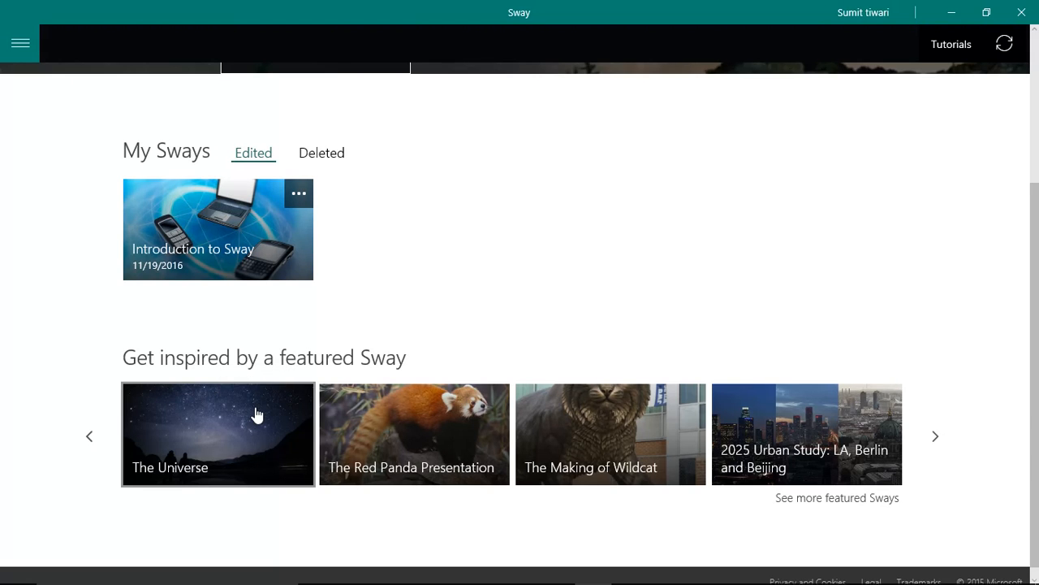
Launch the featured Sway 'The Universe' showing its cheat-sheet introduction.
click(217, 433)
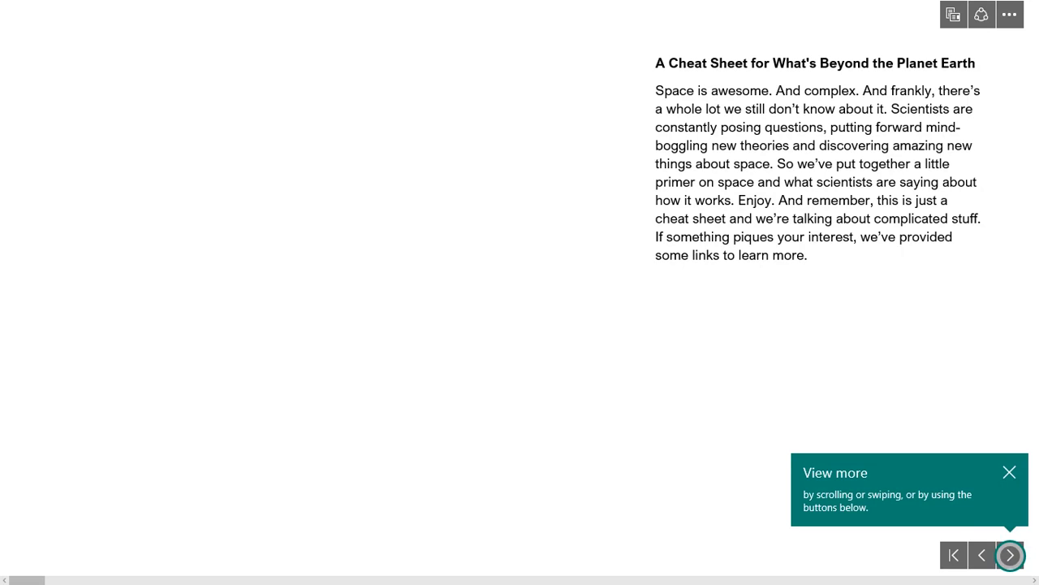
Page through the Big Bang, Earth and The Sun: Star Power sections with the Next arrow.
click(1010, 555)
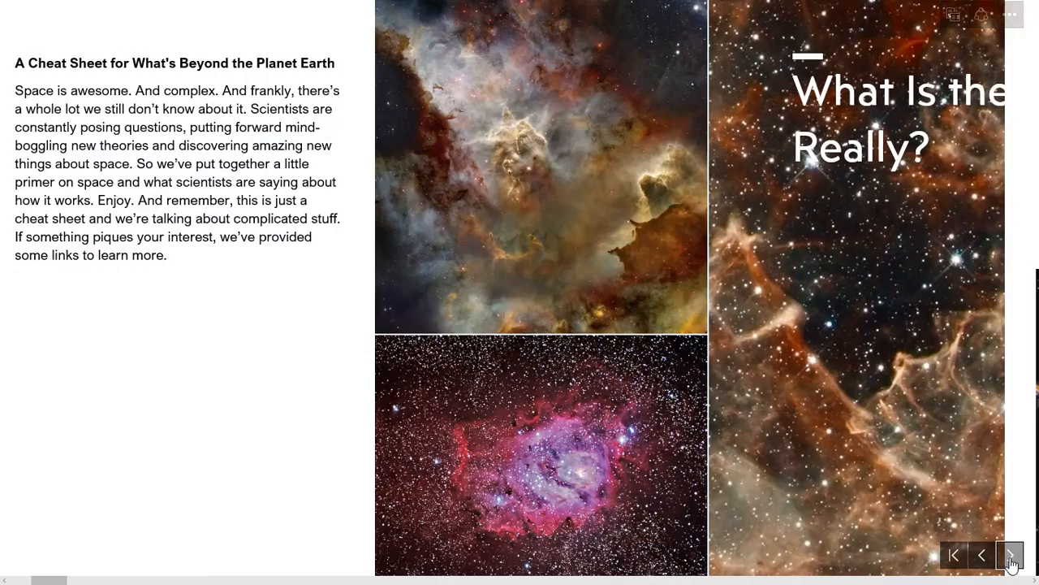
click(1010, 555)
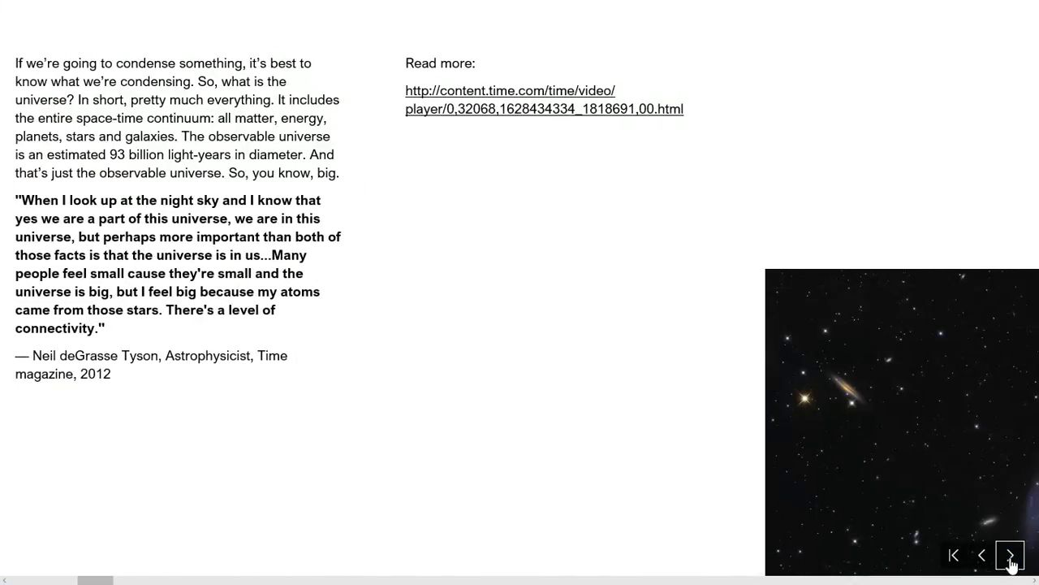
click(1011, 555)
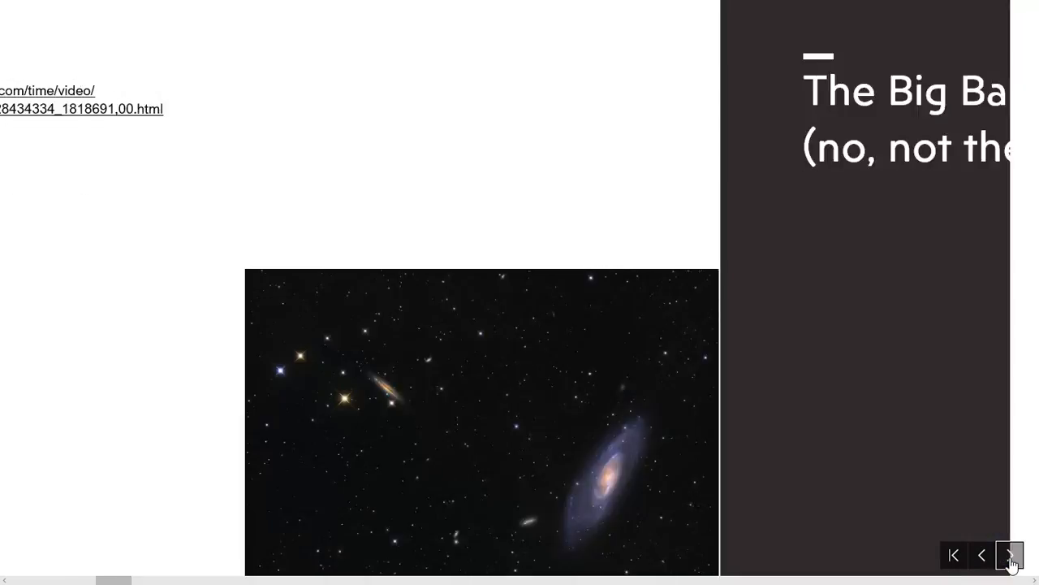
click(1010, 555)
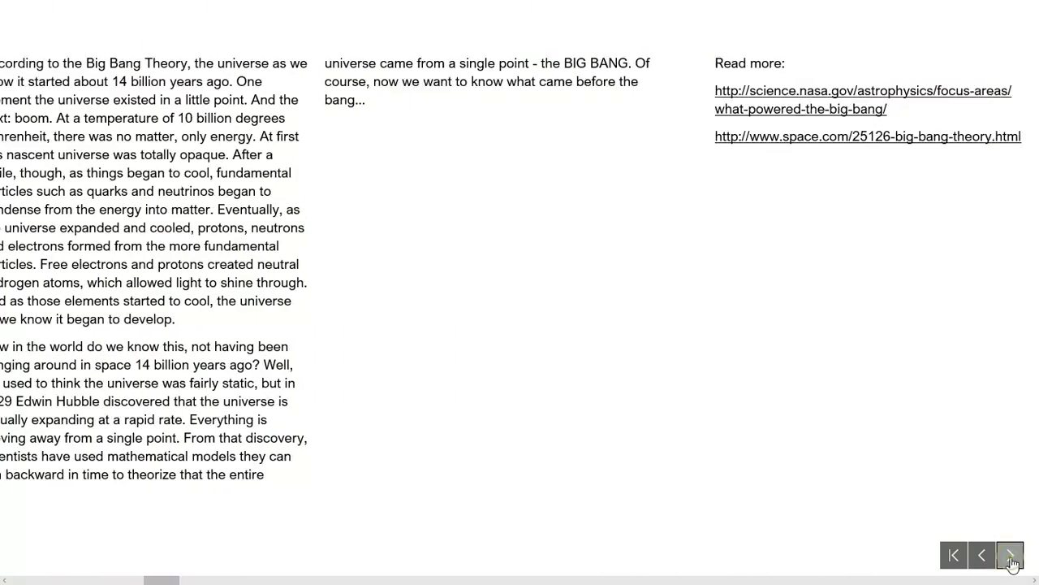
click(1010, 555)
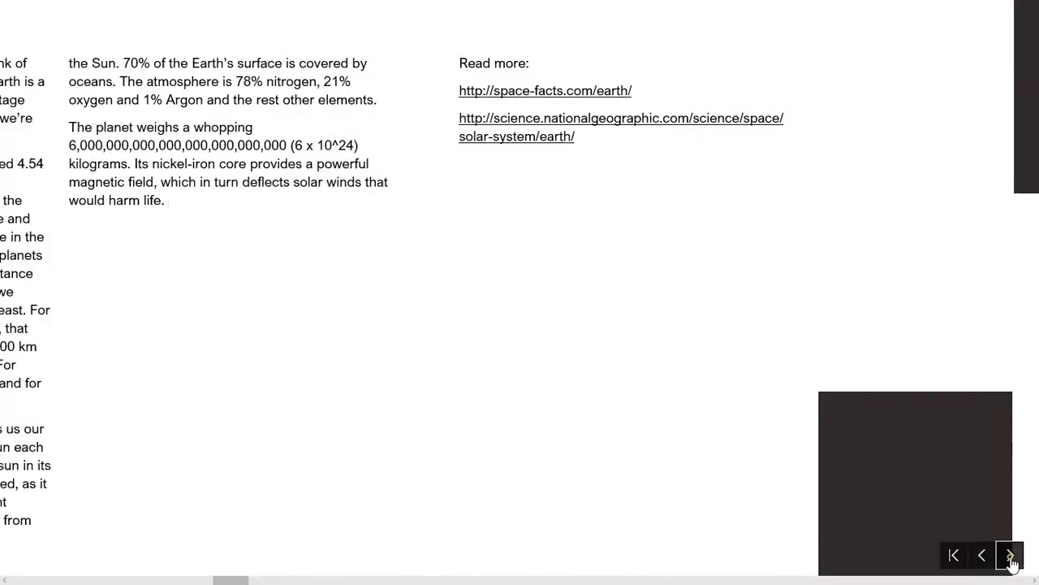
click(1011, 555)
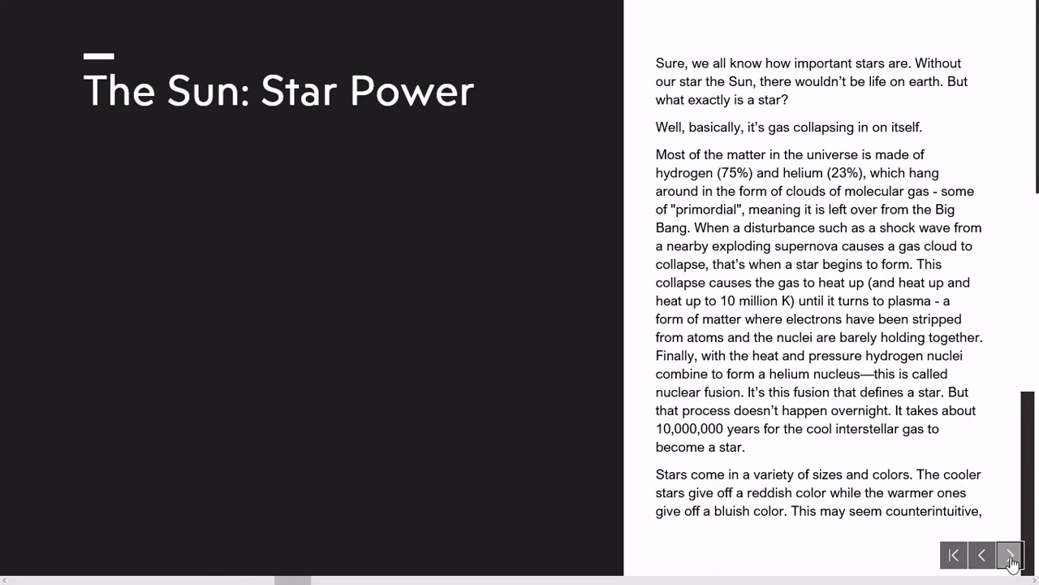
click(1010, 555)
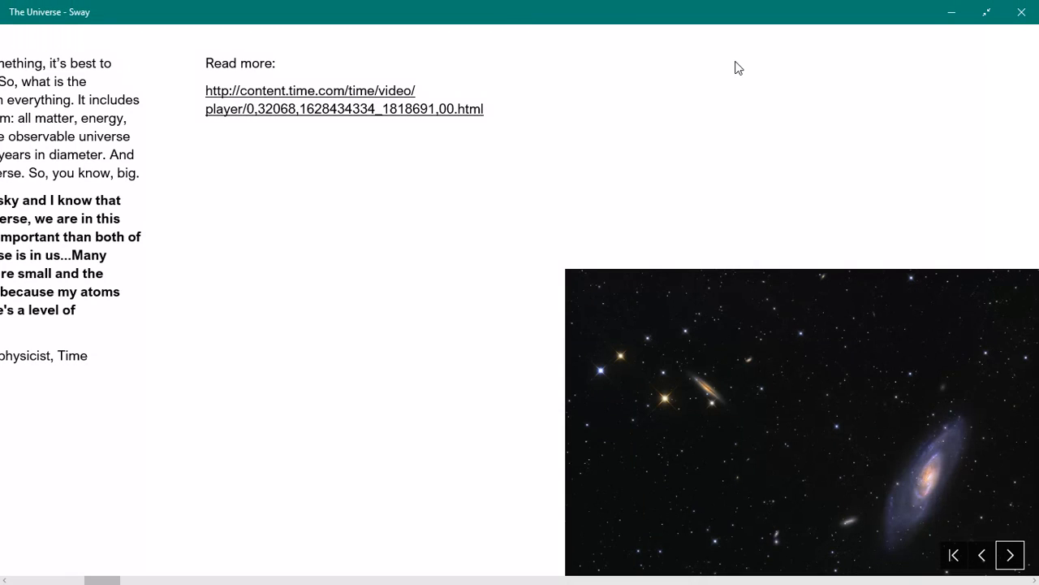
mouse_move(1018, 42)
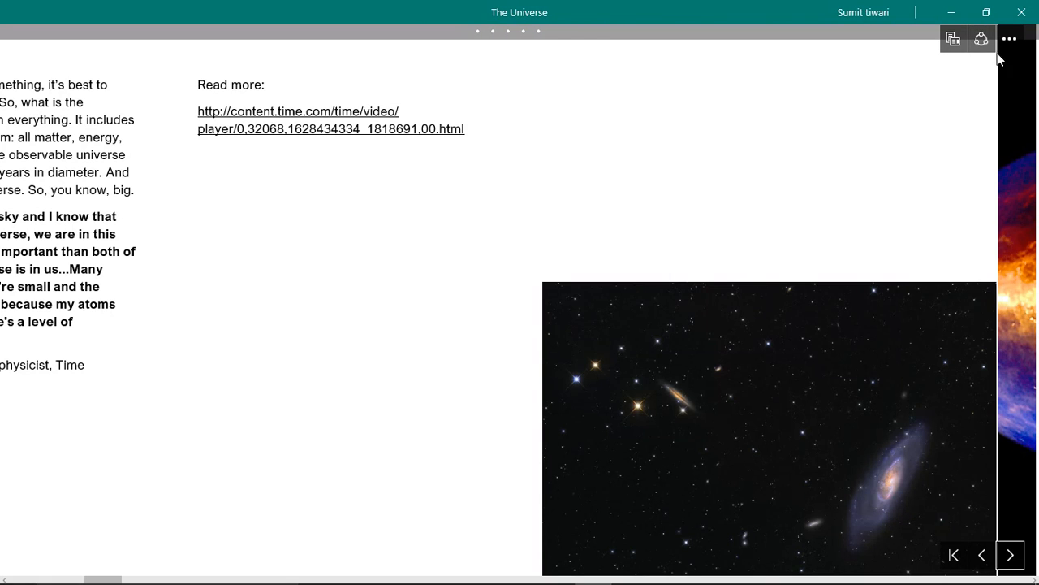
Make The Universe Sway fill the whole screen.
click(1010, 39)
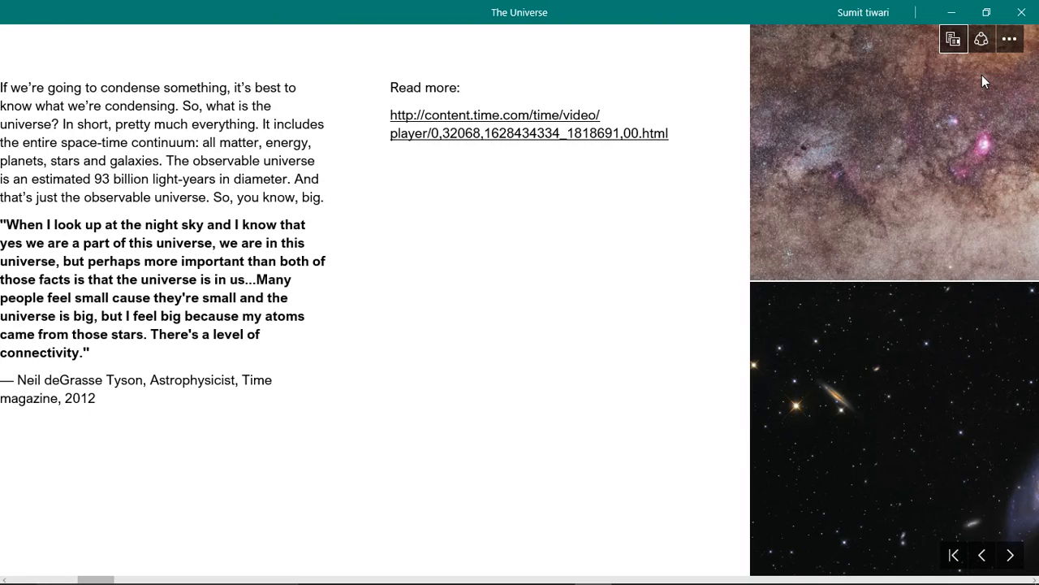
mouse_move(572, 20)
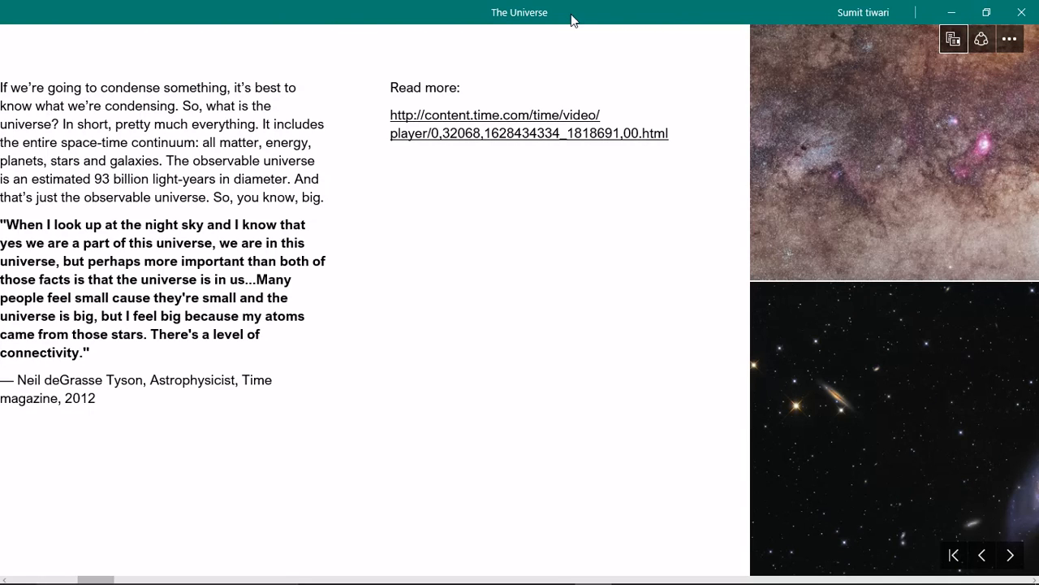
mouse_move(347, 76)
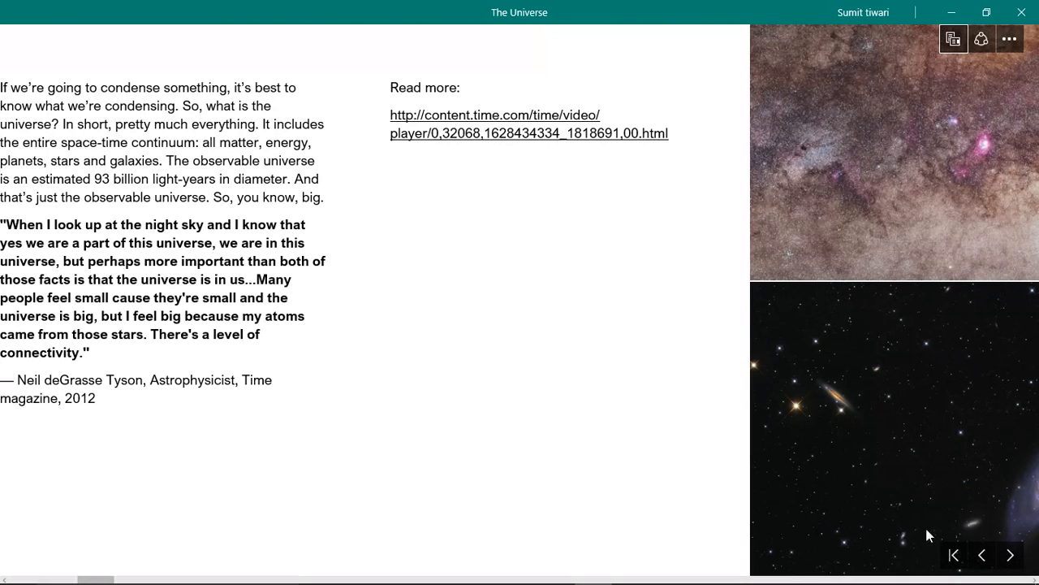
Advance two slides to The Big Bang Theory (no, not the TV show) section.
click(1010, 556)
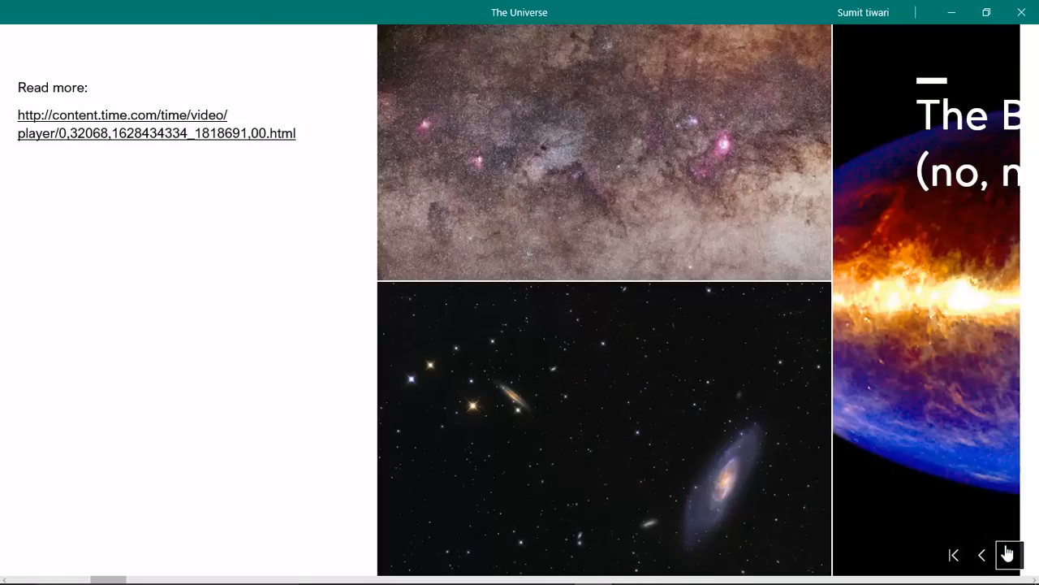
click(1009, 556)
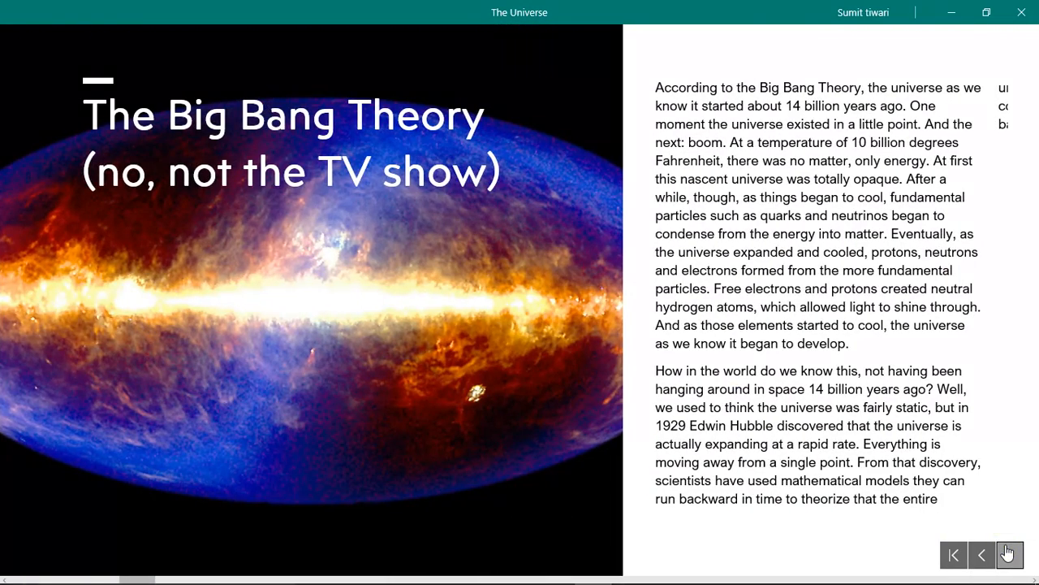